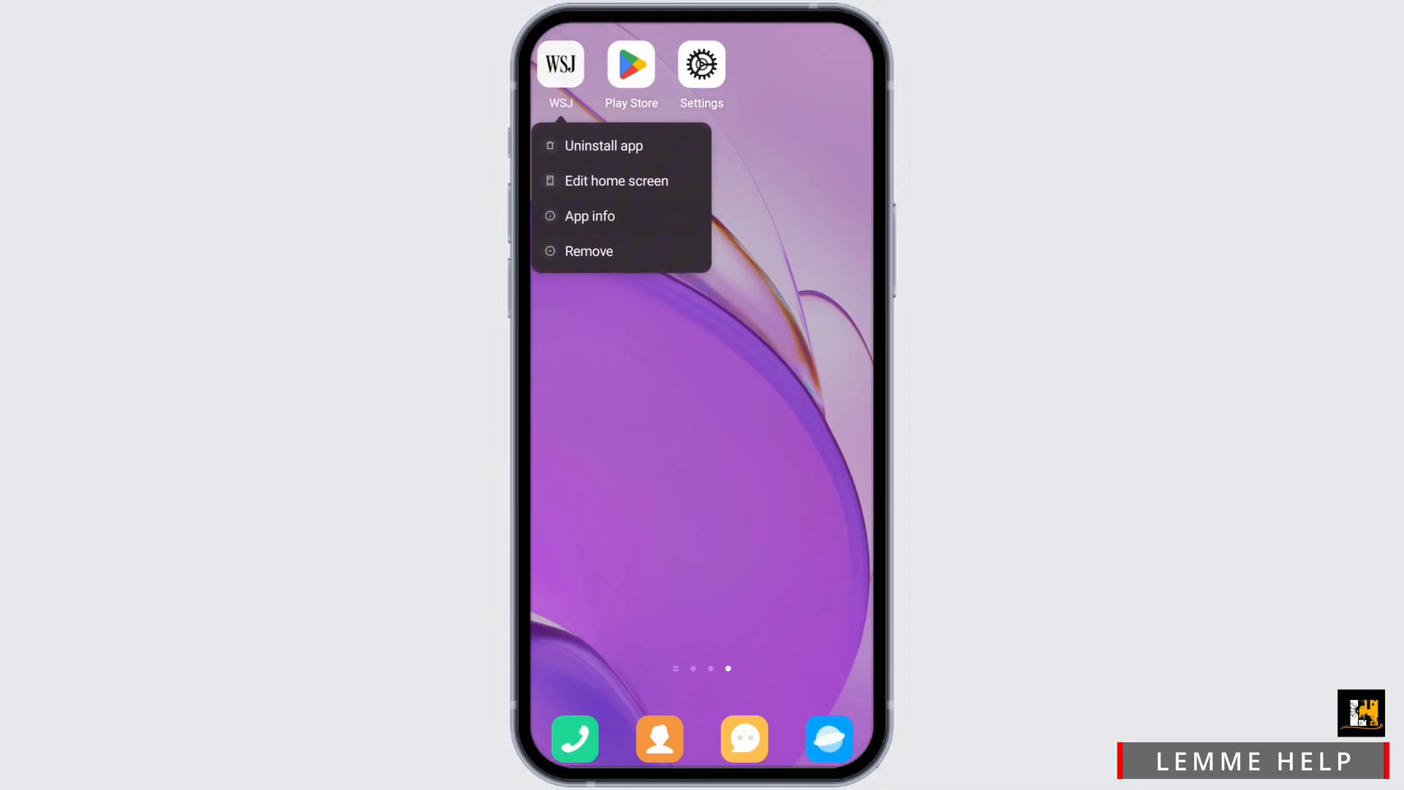
# Review The Wall Street Journal app's info and storage usage from the Settings app list
pyautogui.click(590, 217)
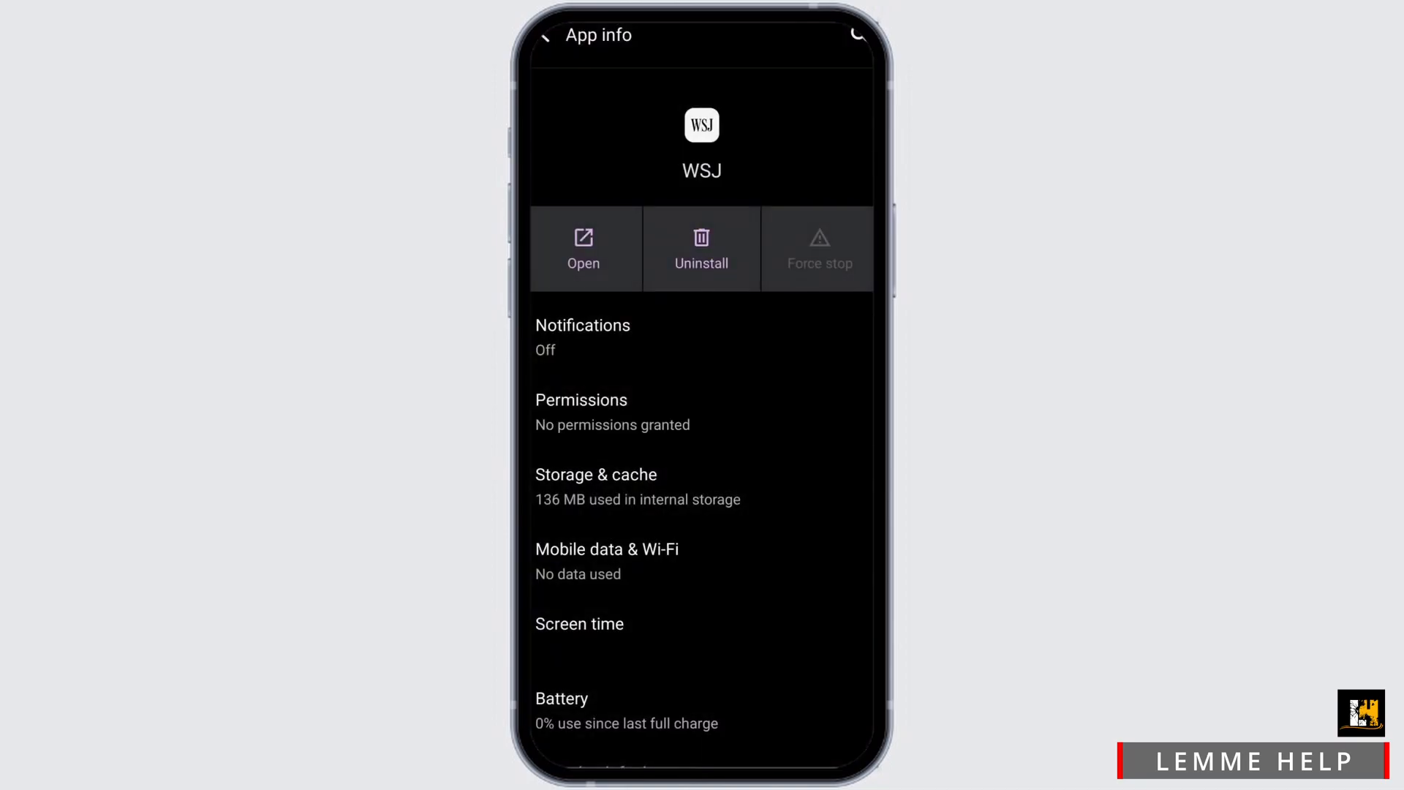
pyautogui.click(638, 485)
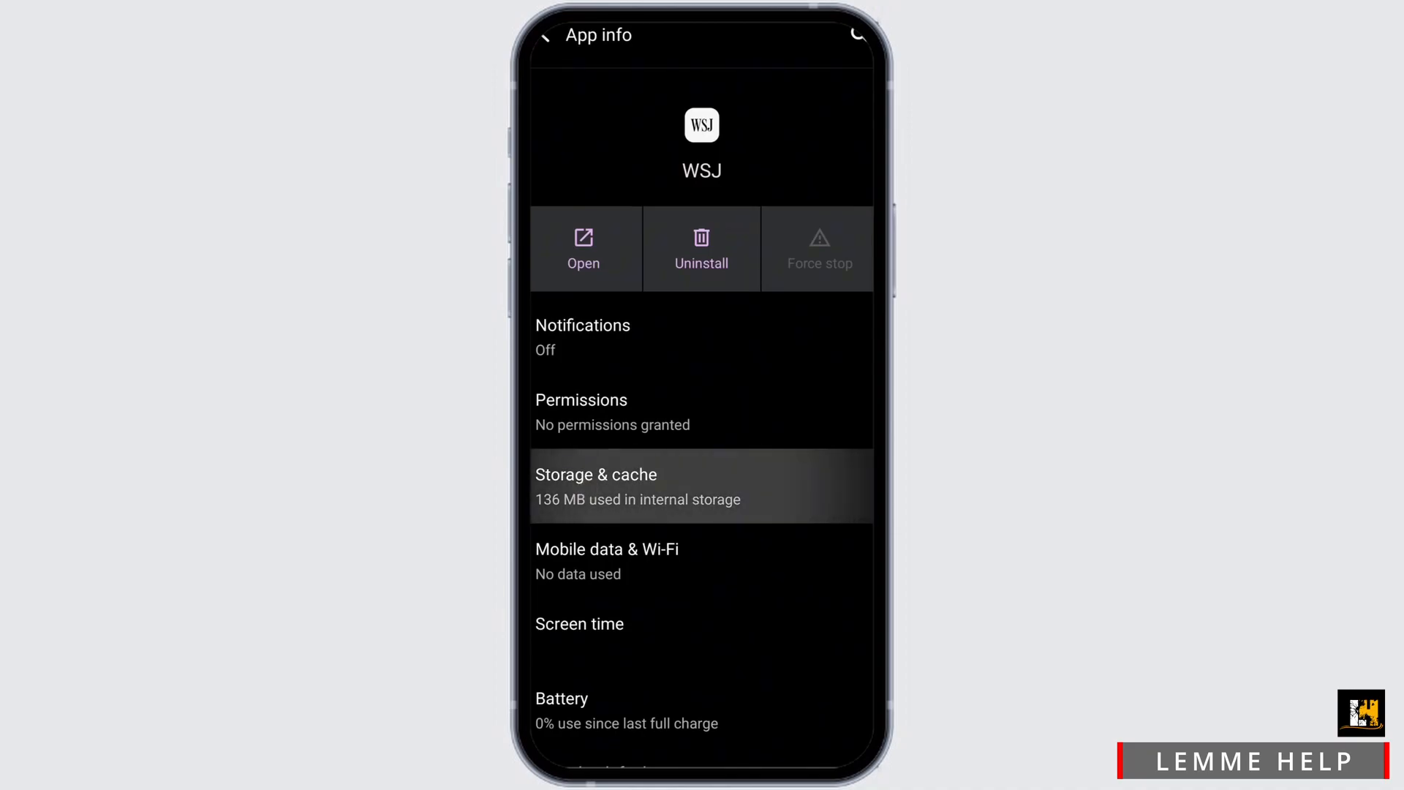
pyautogui.click(638, 485)
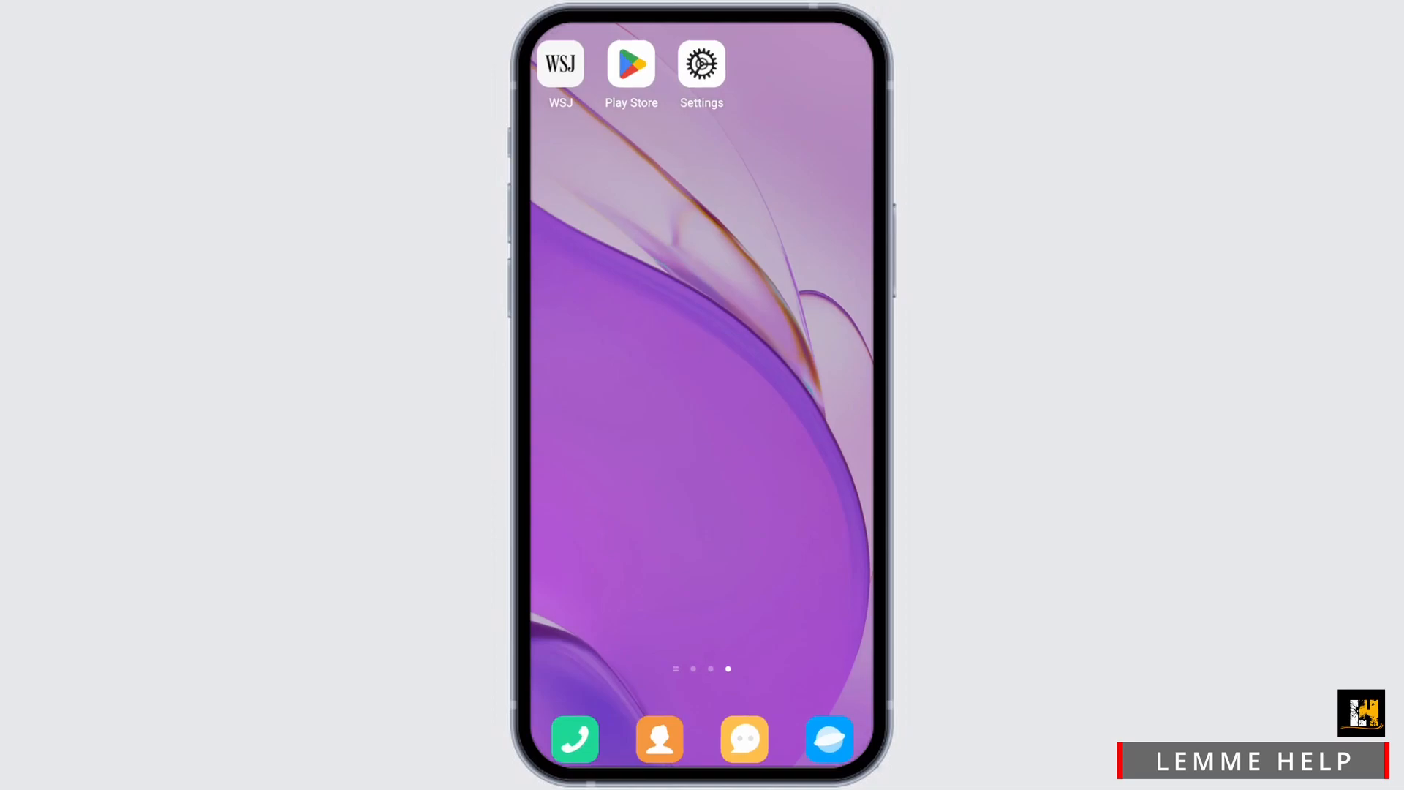
pyautogui.click(701, 63)
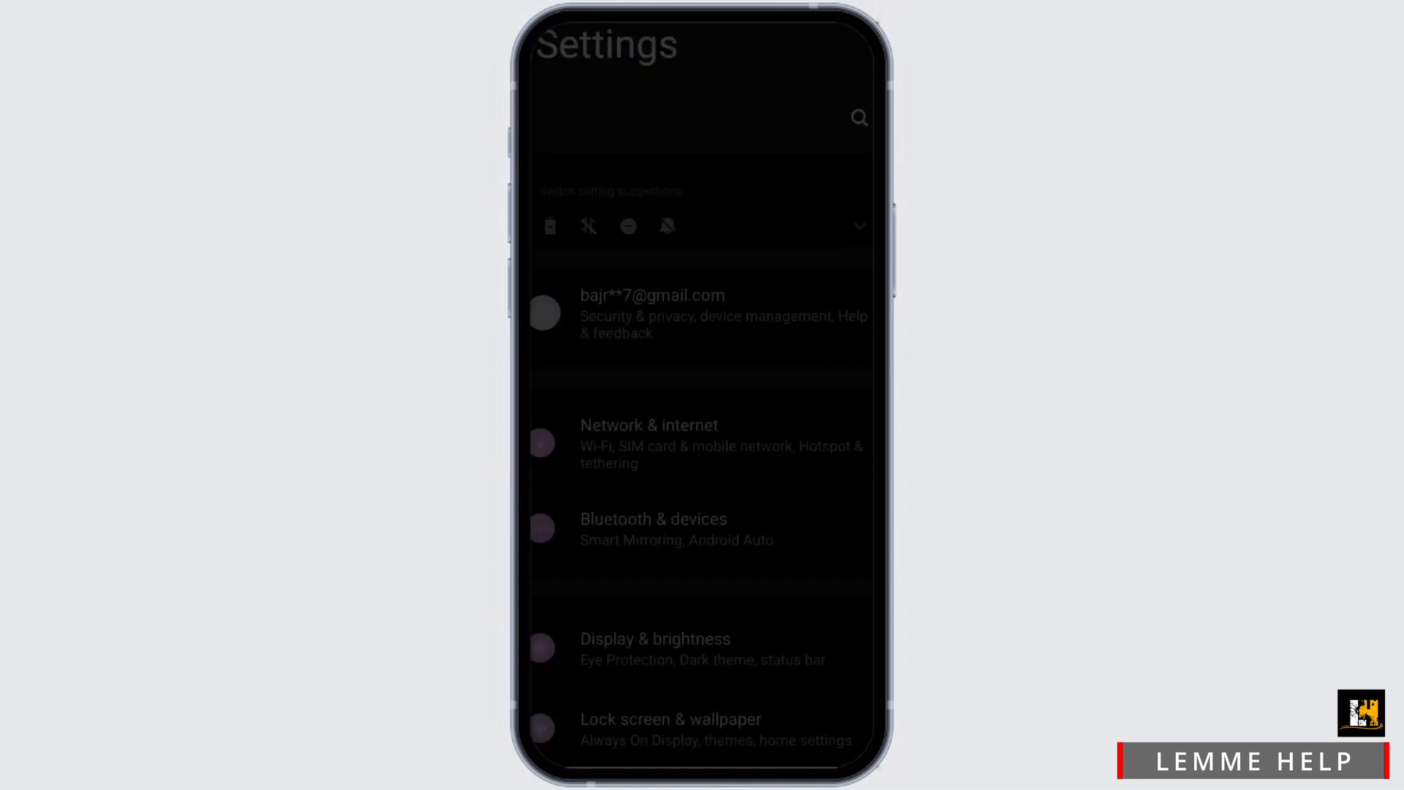
pyautogui.scroll(-3)
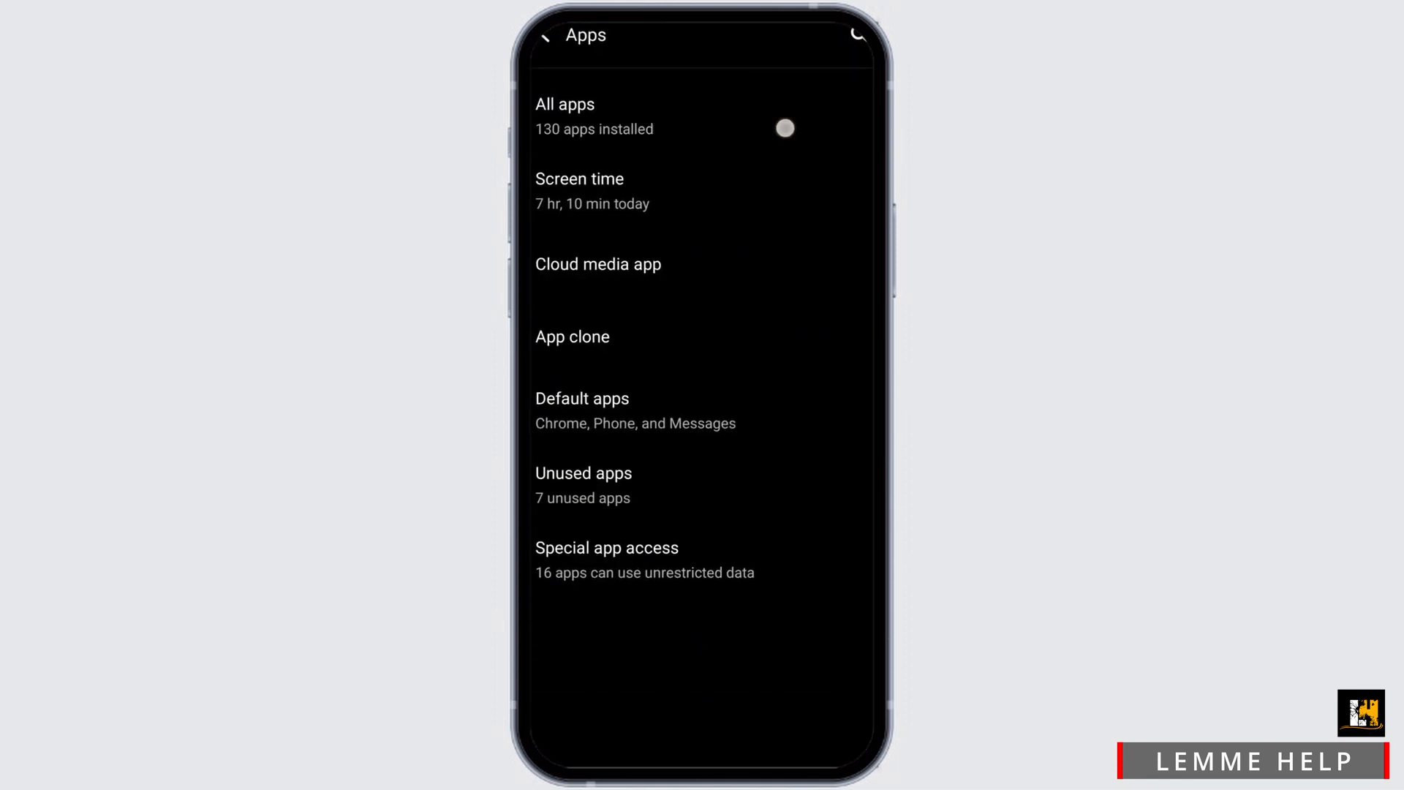
pyautogui.click(565, 104)
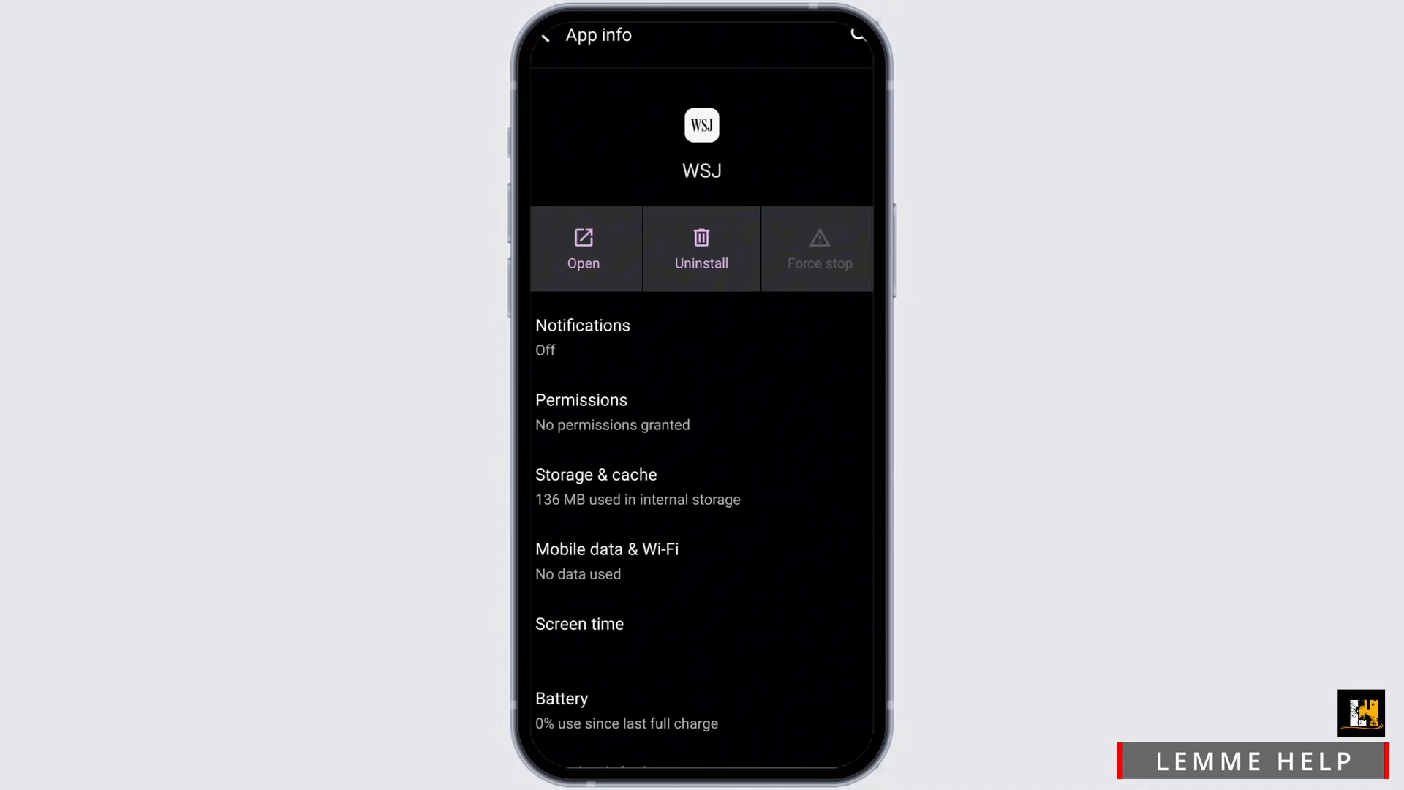
pyautogui.click(595, 474)
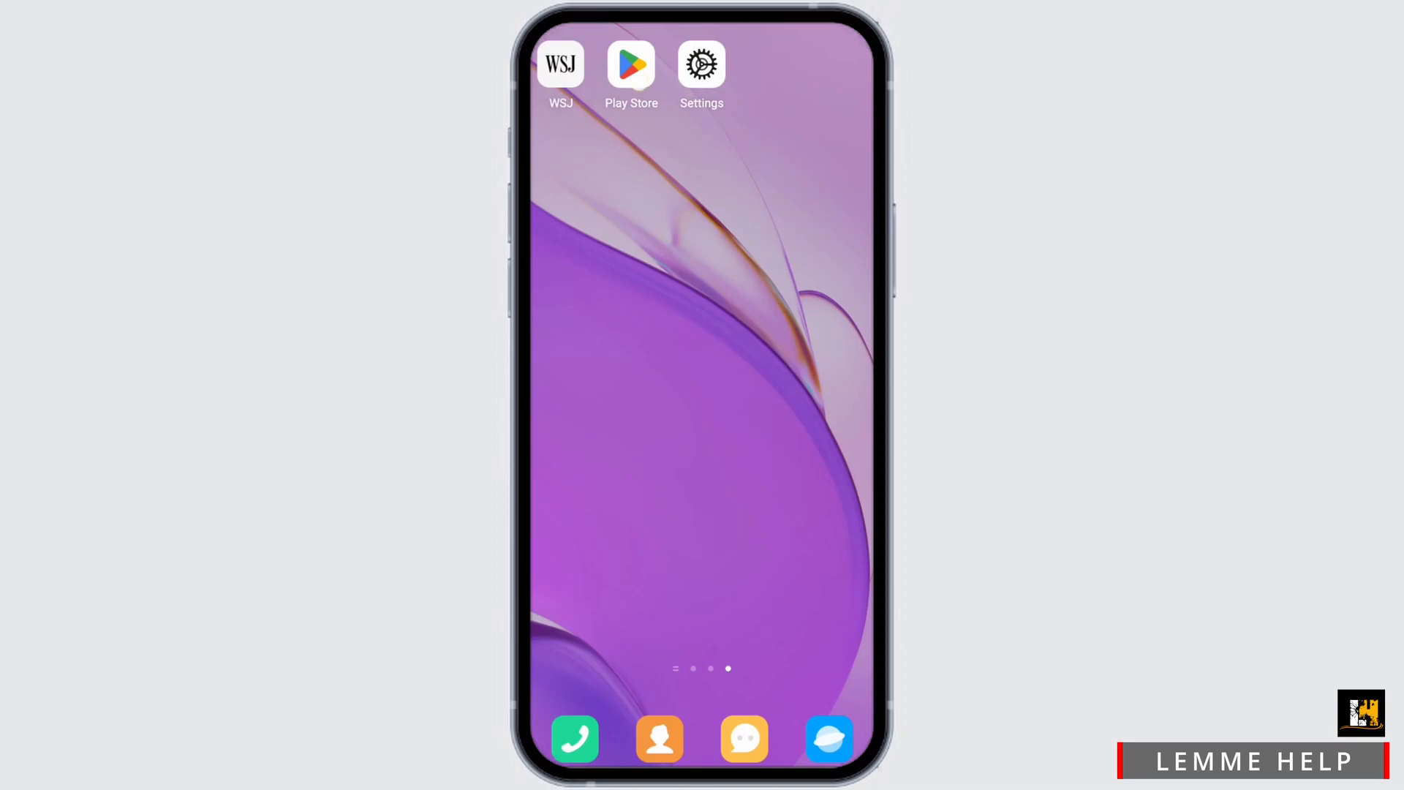
# Uninstall The Wall Street Journal from its Google Play Store listing and confirm
pyautogui.click(630, 64)
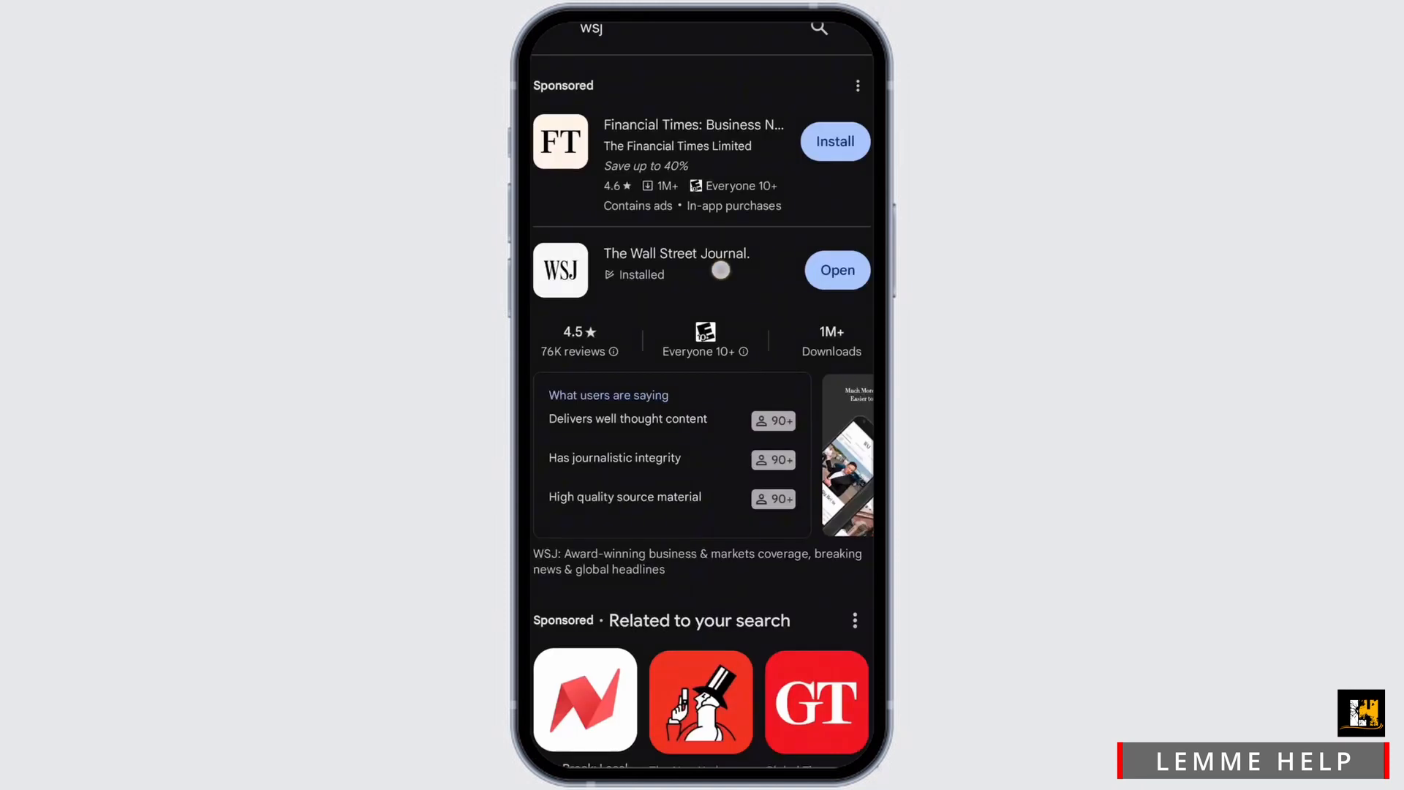
pyautogui.click(676, 260)
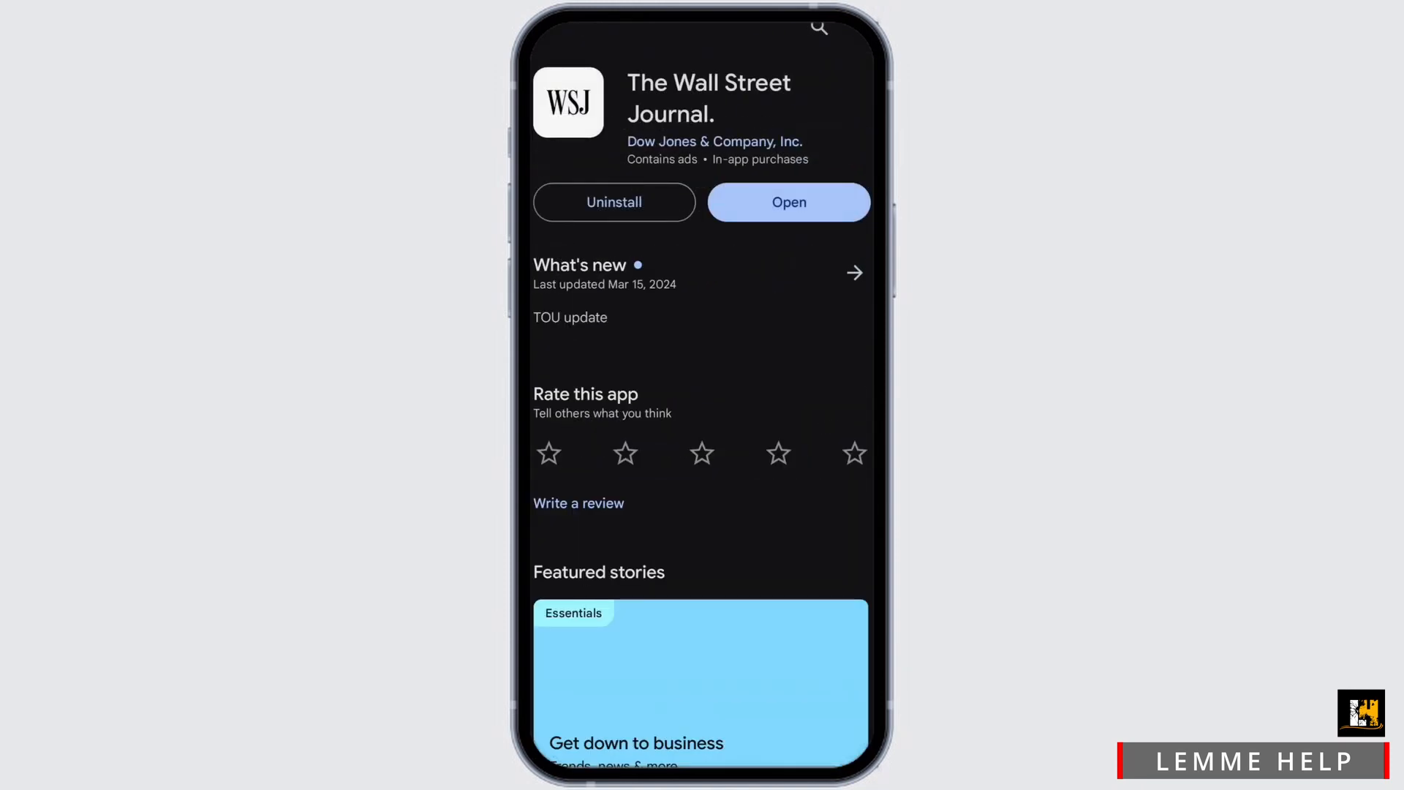
pyautogui.click(613, 202)
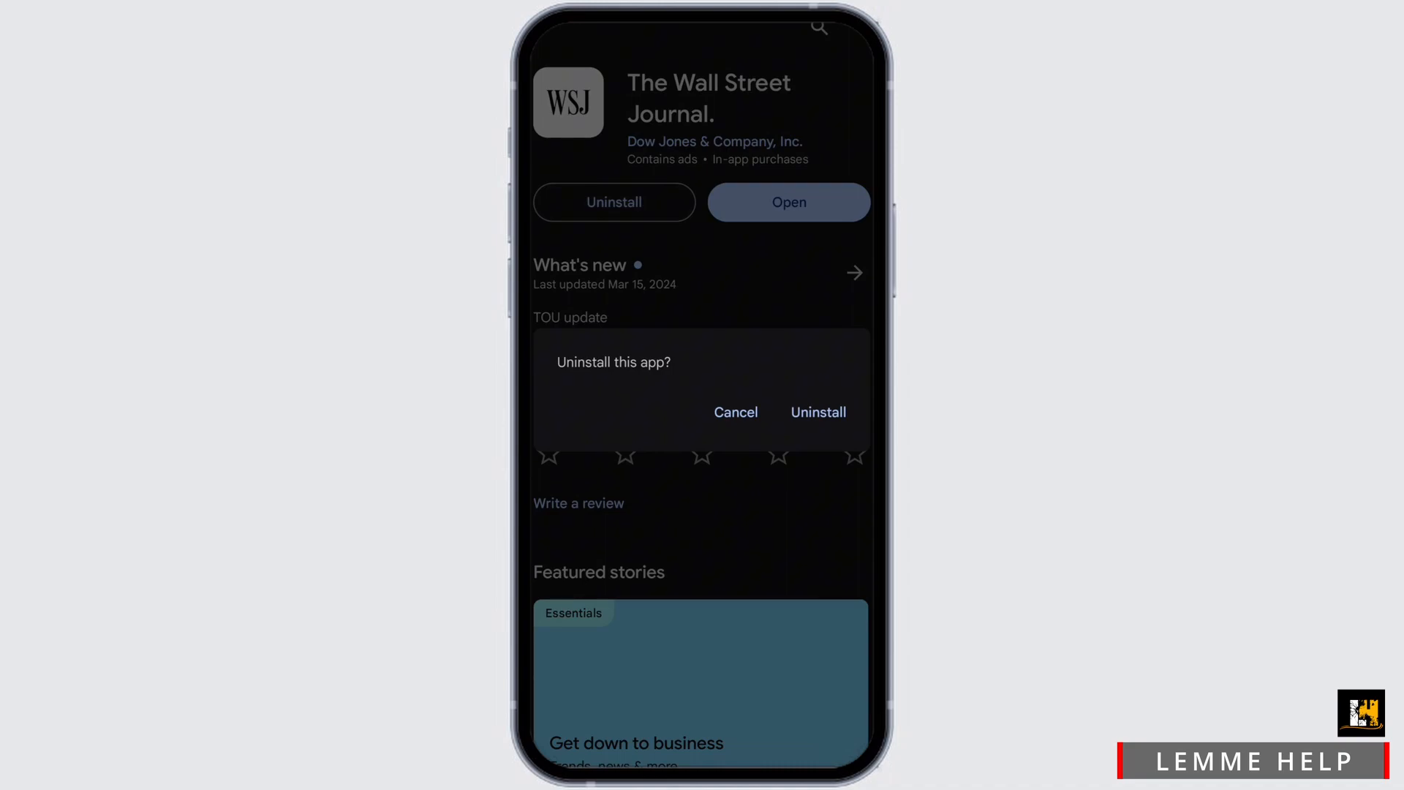
pyautogui.click(735, 412)
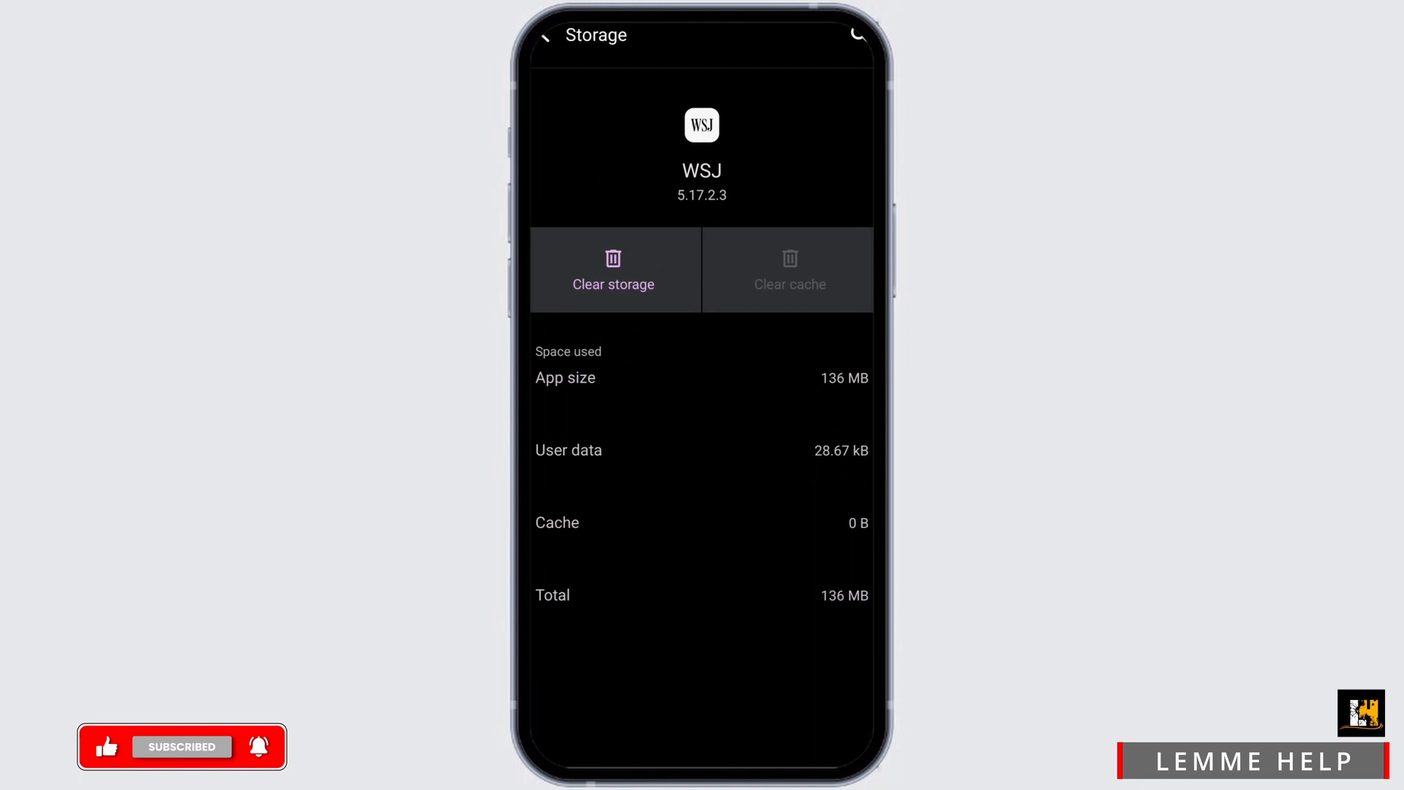
# Start a system update check from the main Settings list
pyautogui.click(544, 35)
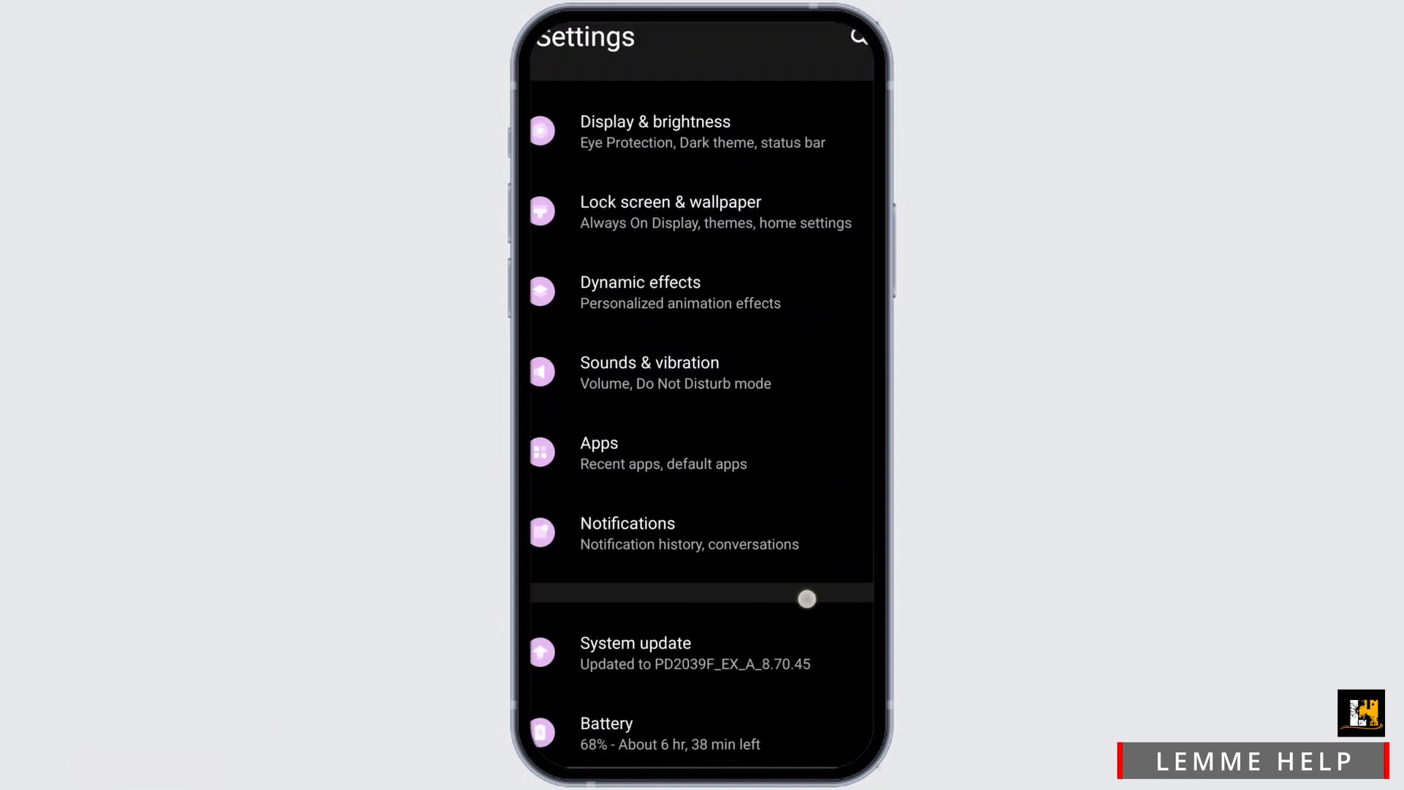
pyautogui.click(634, 652)
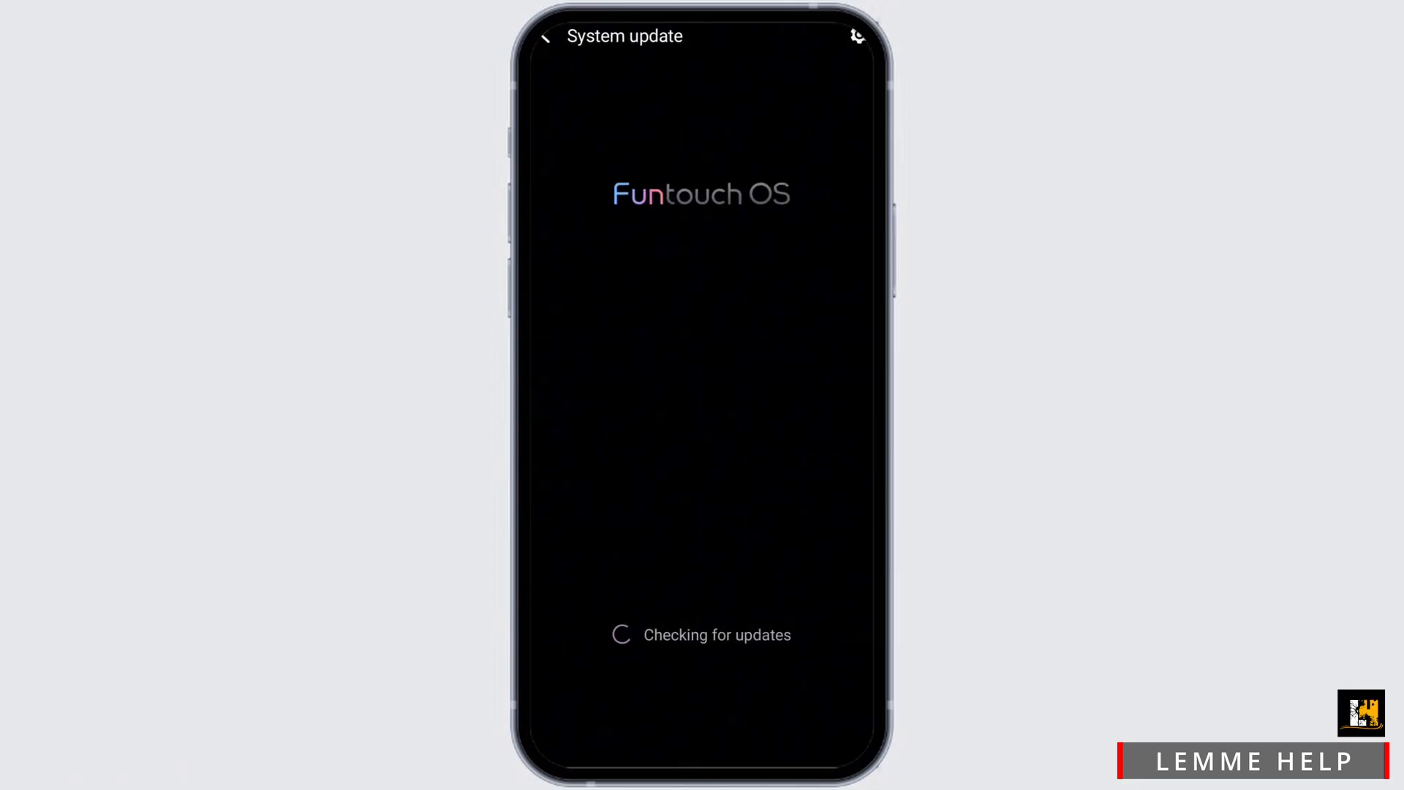